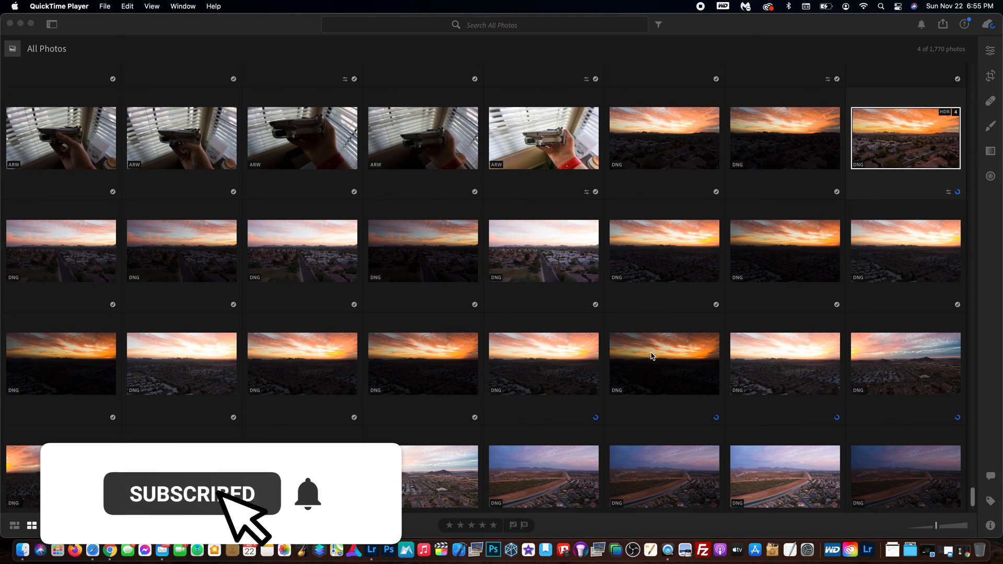
Step: Scroll the grid up to the earlier batch of dark bracketed sunset DNG frames
{"action": "scroll", "scroll_direction": "down", "scroll_amount": 3}
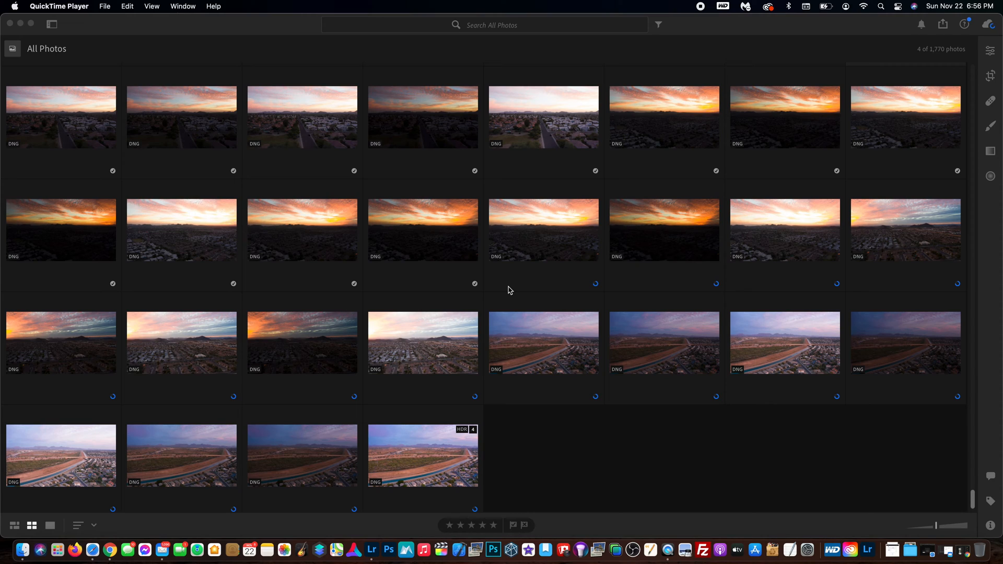
{"action": "mouse_move", "coordinate": [428, 257]}
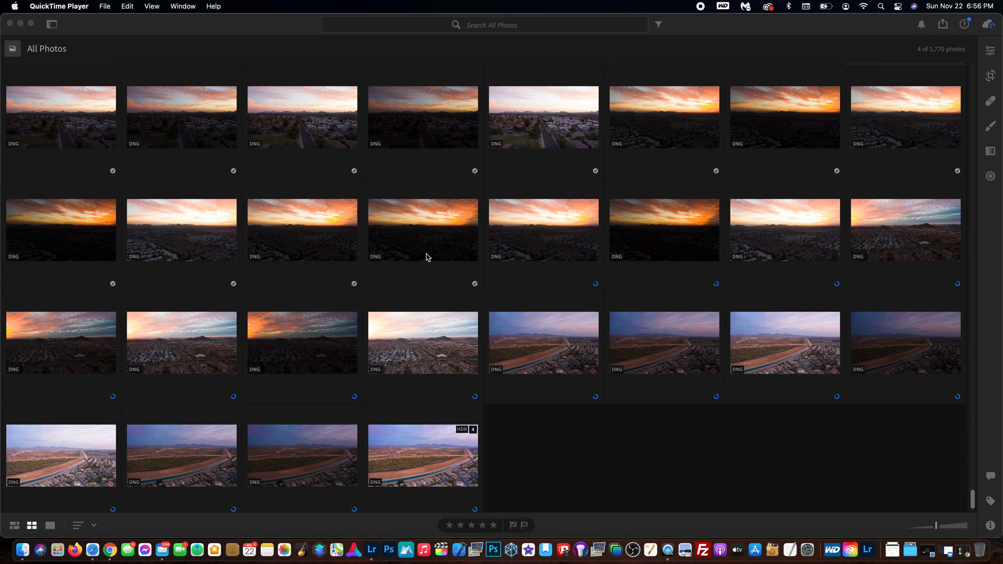
{"action": "mouse_move", "coordinate": [393, 298]}
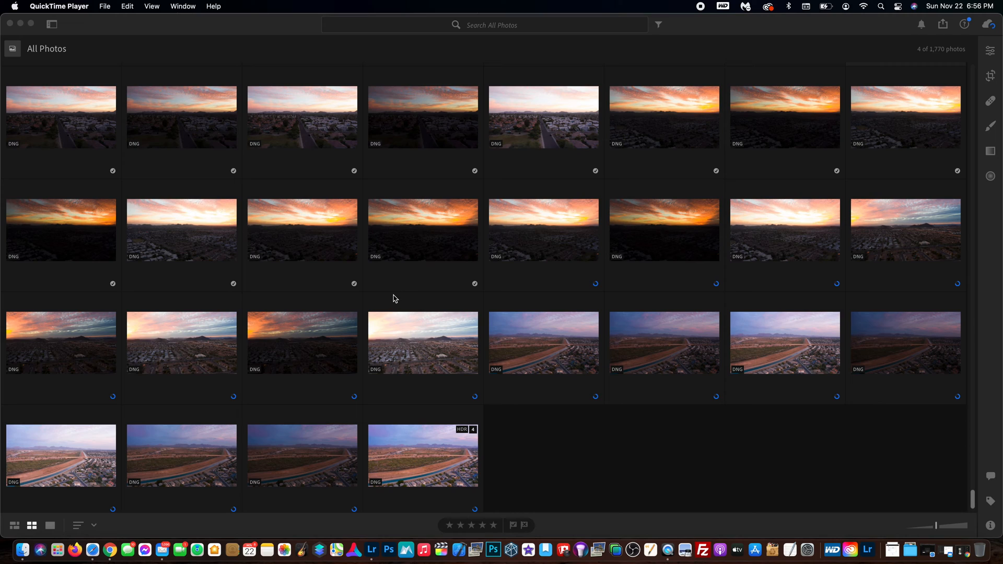
{"action": "mouse_move", "coordinate": [488, 364]}
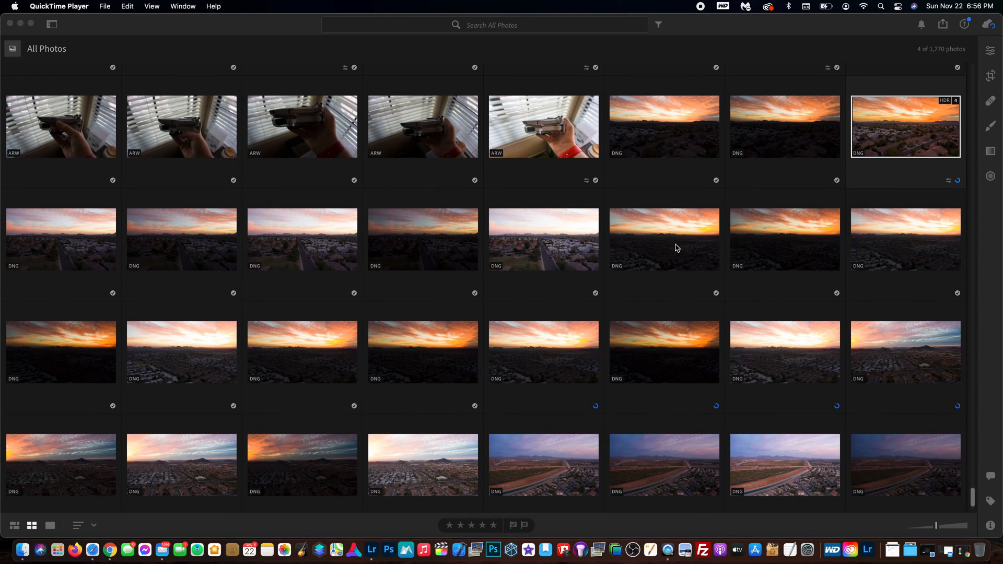
{"action": "mouse_move", "coordinate": [771, 245]}
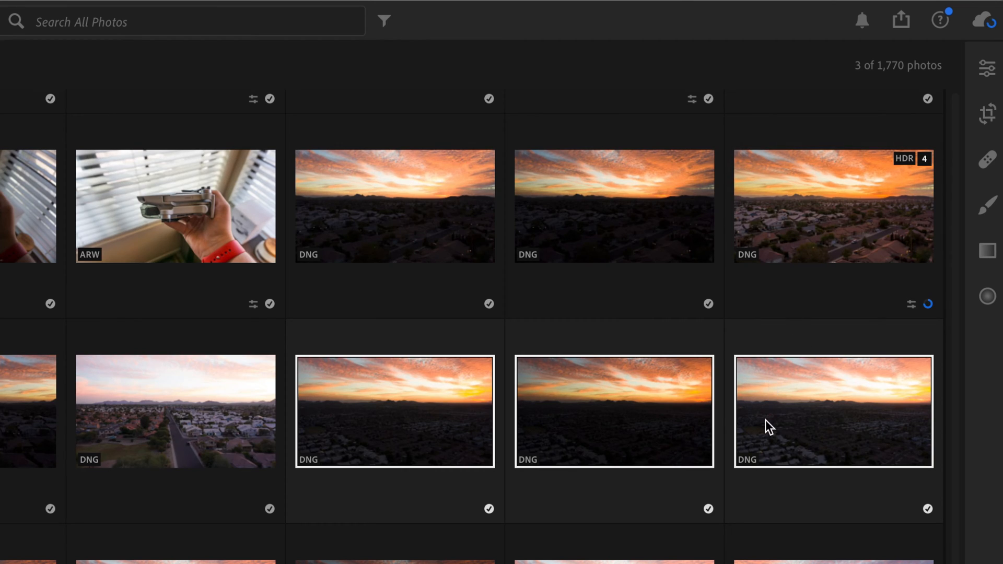
{"action": "mouse_move", "coordinate": [834, 420]}
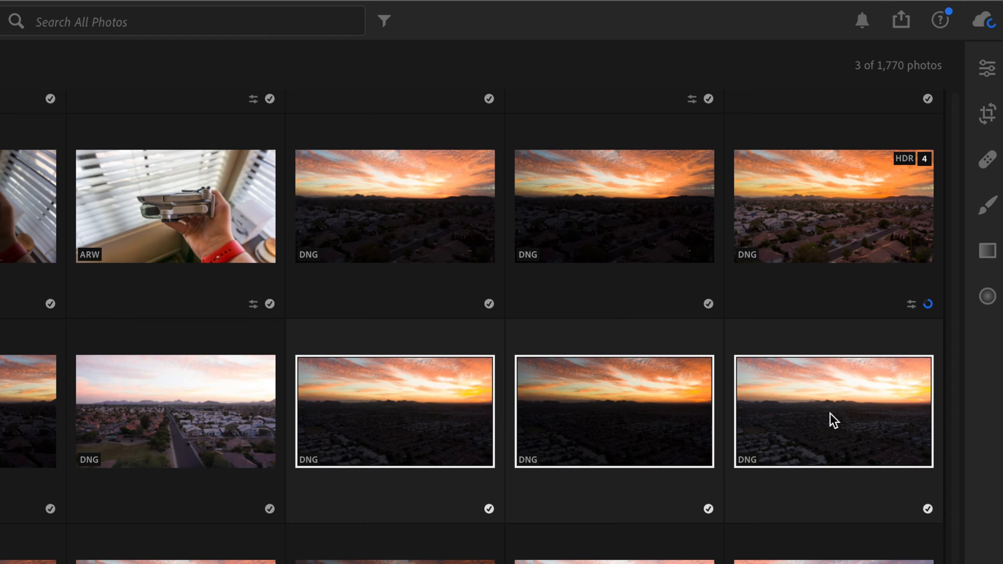
{"action": "mouse_move", "coordinate": [412, 441]}
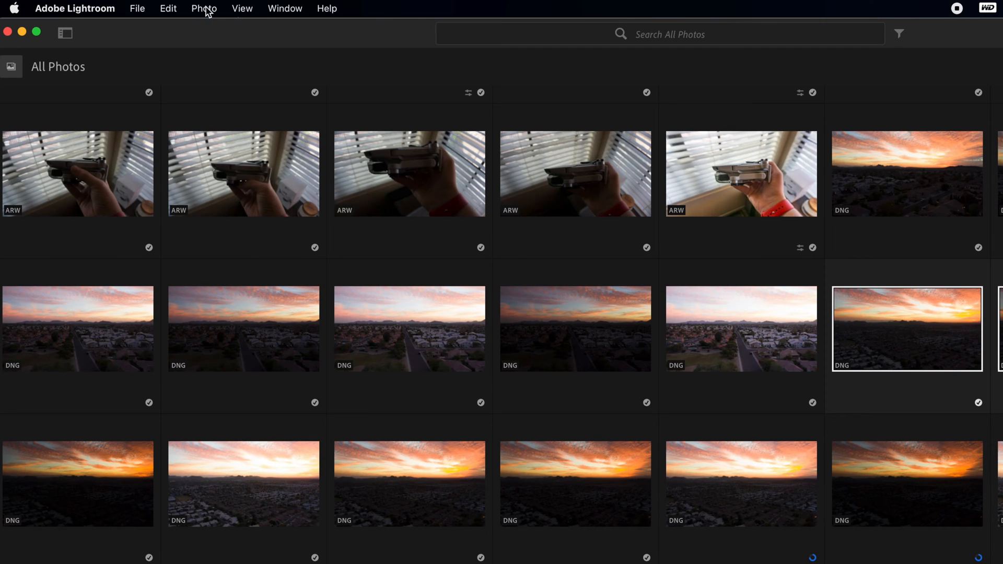
Step: Open the HDR Merge preview of the selected dark sunset frames via Photo > Photo Merge
{"action": "left_click", "coordinate": [203, 9]}
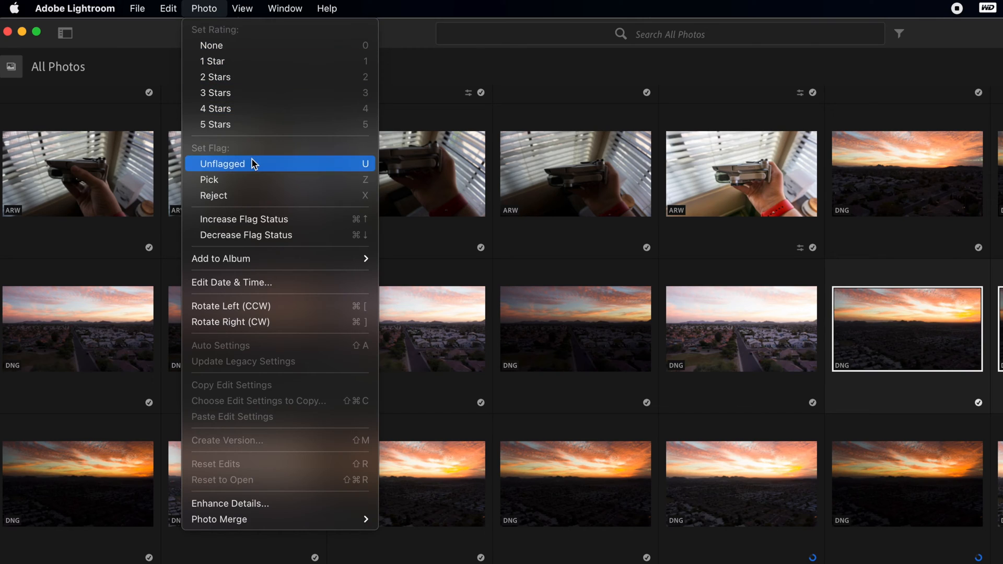
{"action": "mouse_move", "coordinate": [219, 518]}
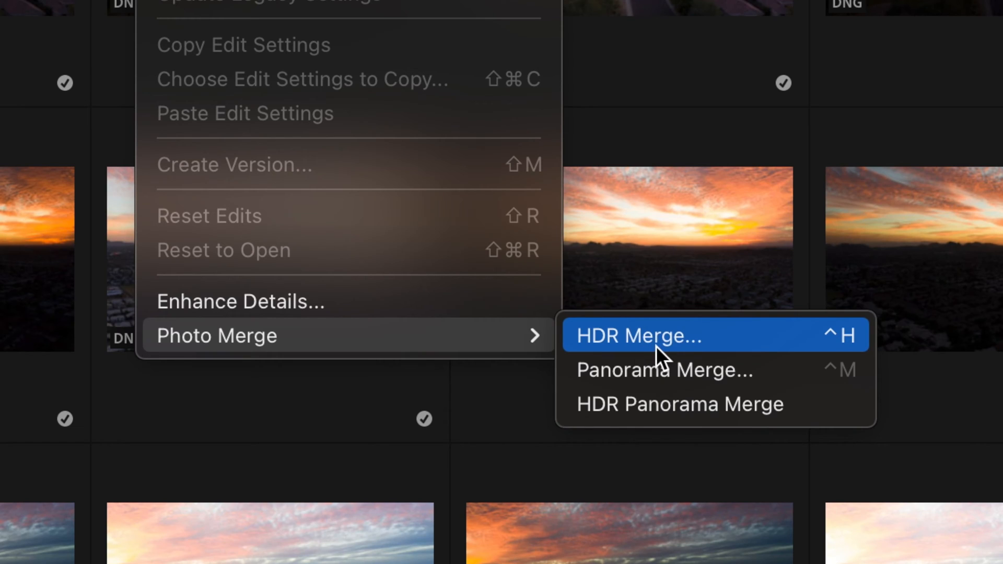
{"action": "left_click", "coordinate": [638, 336]}
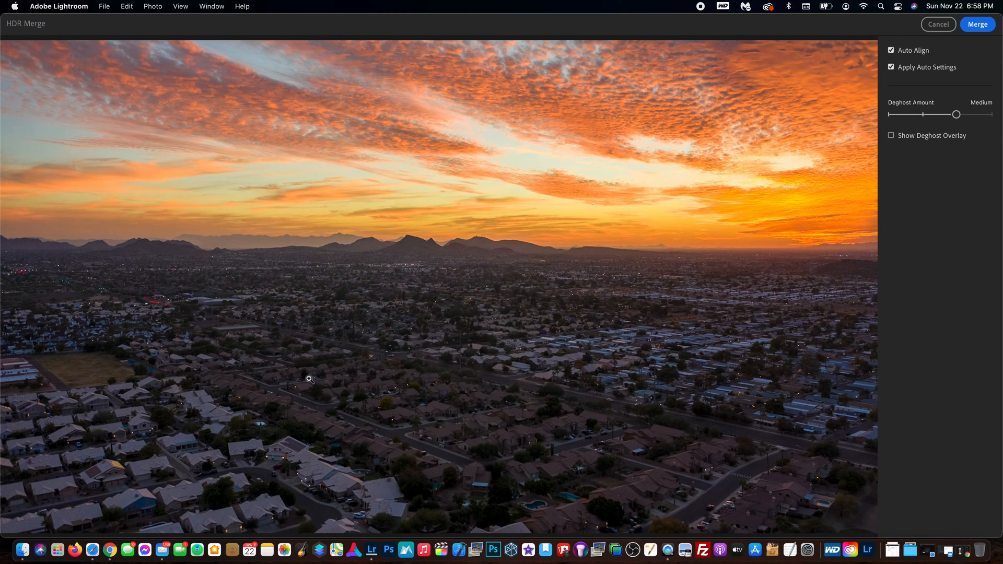
{"action": "mouse_move", "coordinate": [346, 377]}
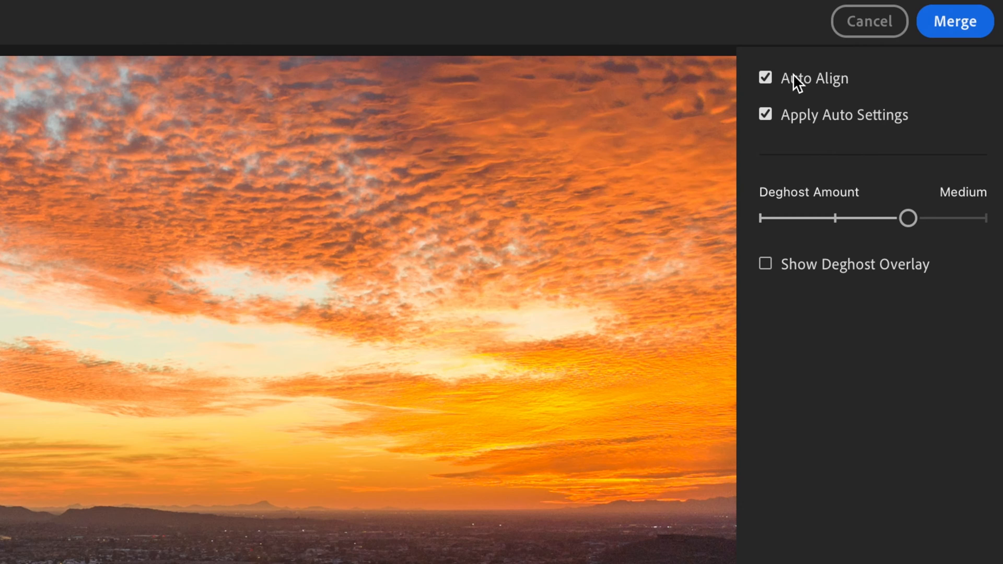
{"action": "left_click", "coordinate": [765, 77]}
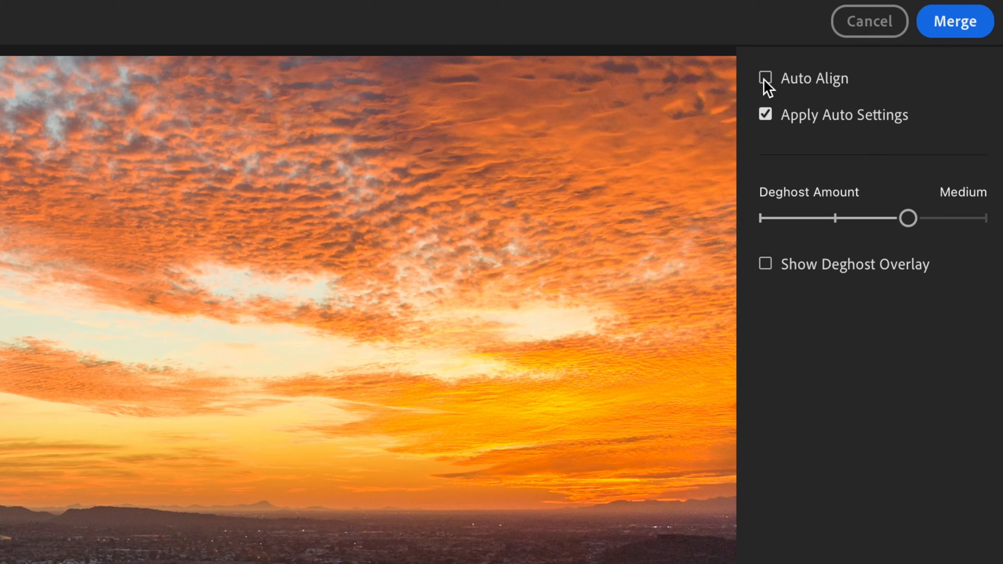
{"action": "left_click", "coordinate": [766, 78]}
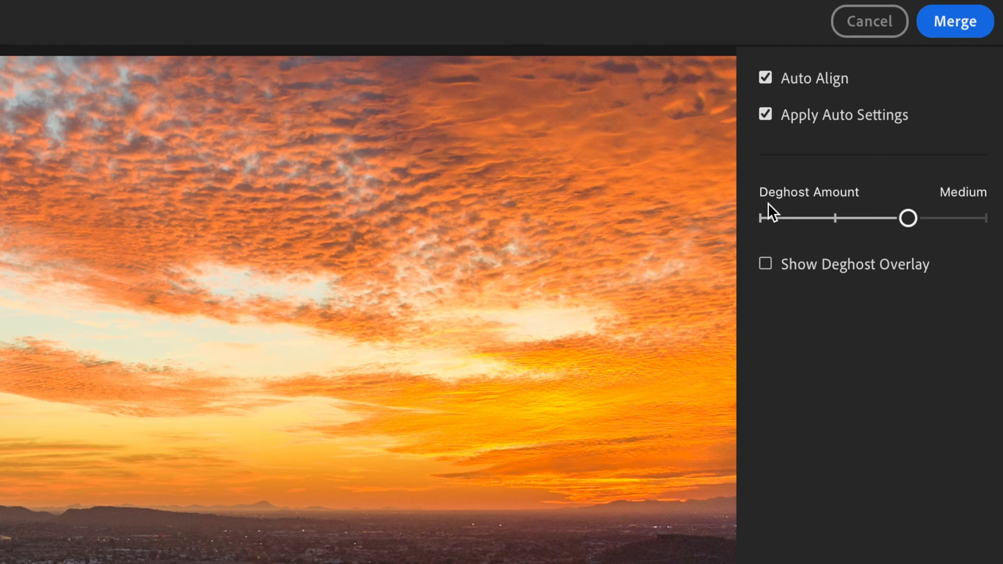
{"action": "mouse_move", "coordinate": [841, 217]}
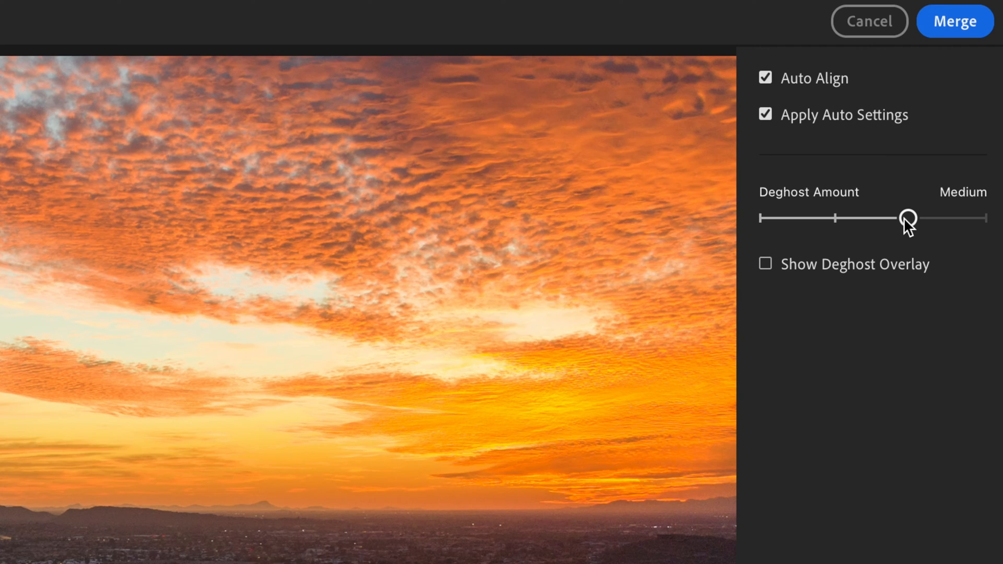
{"action": "left_click_drag", "start_coordinate": [906, 219], "coordinate": [838, 219]}
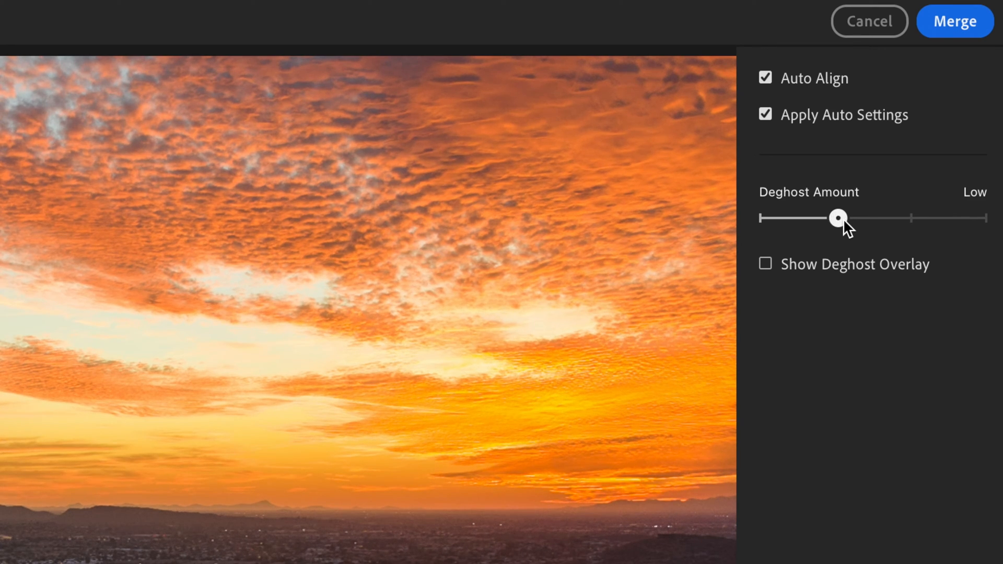
{"action": "left_click_drag", "start_coordinate": [836, 217], "coordinate": [909, 217]}
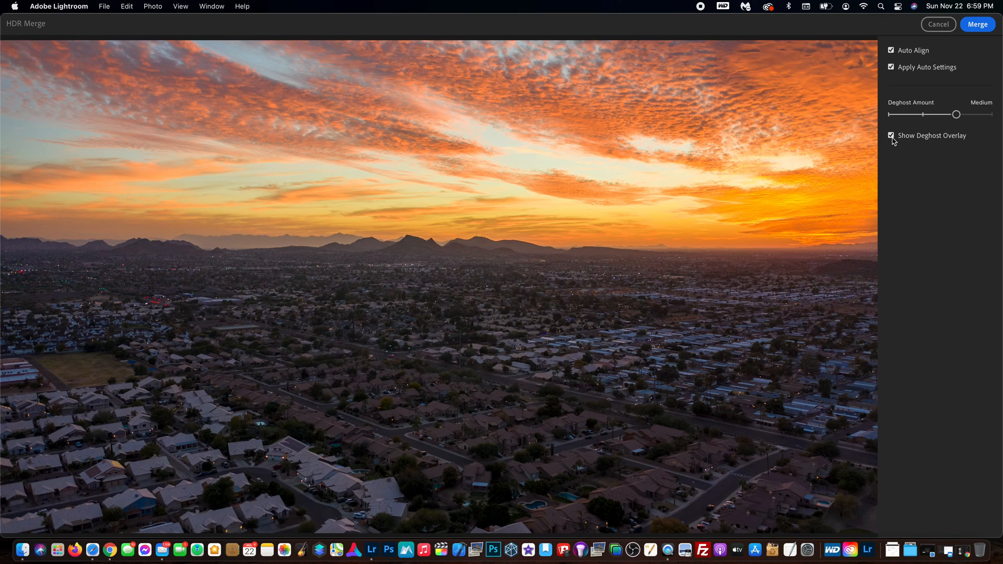
{"action": "left_click", "coordinate": [891, 135]}
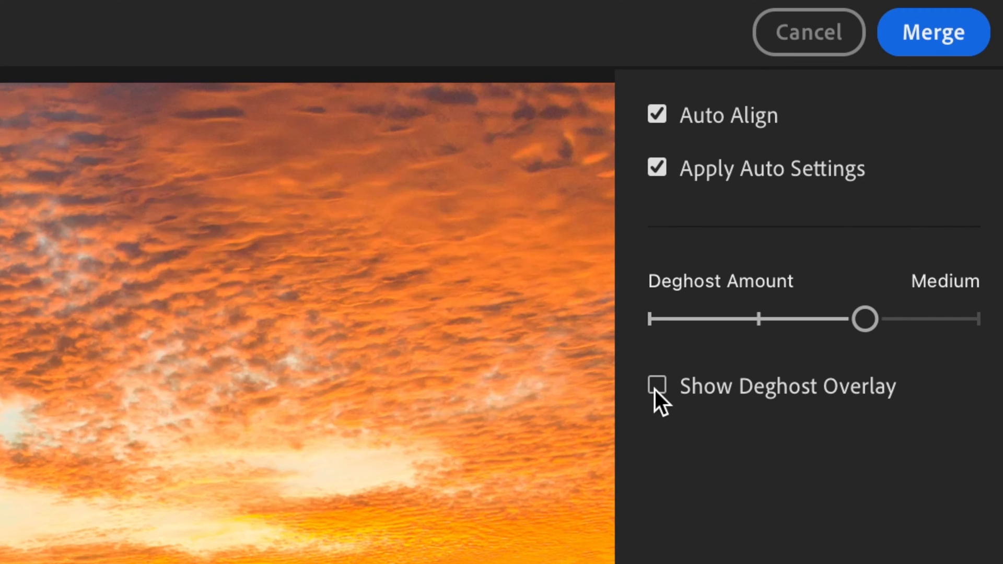
Step: Merge the four frames into an HDR DNG and select its new grid tile
{"action": "left_click", "coordinate": [932, 32]}
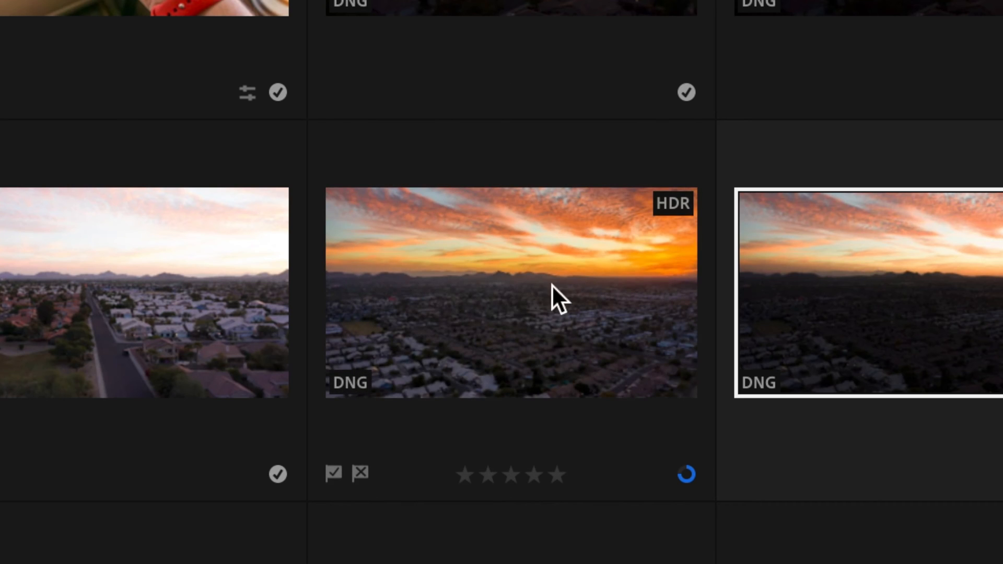
{"action": "left_click", "coordinate": [510, 293]}
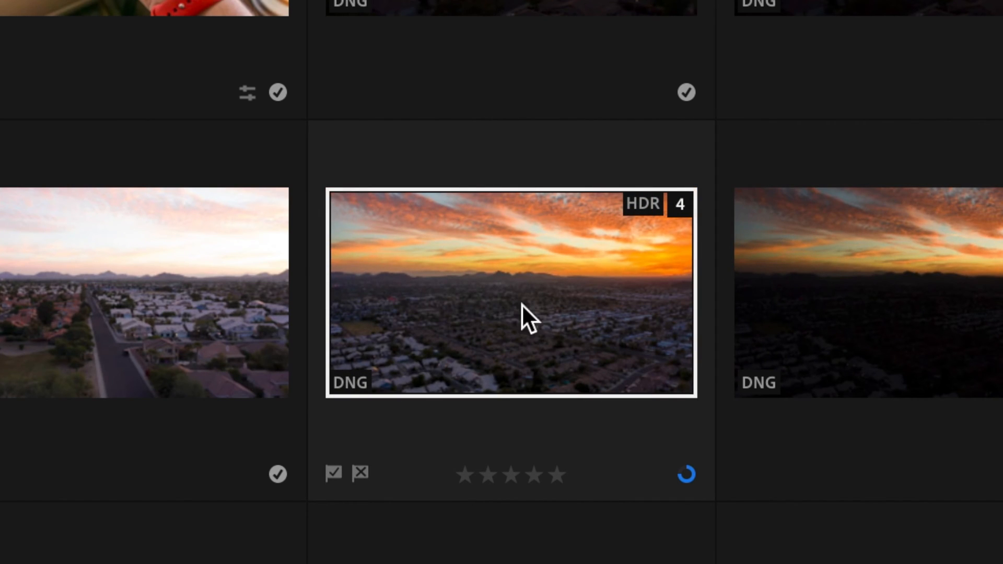
Step: Double-click the merged HDR DNG tile to view it full-size
{"action": "double_click", "coordinate": [510, 293]}
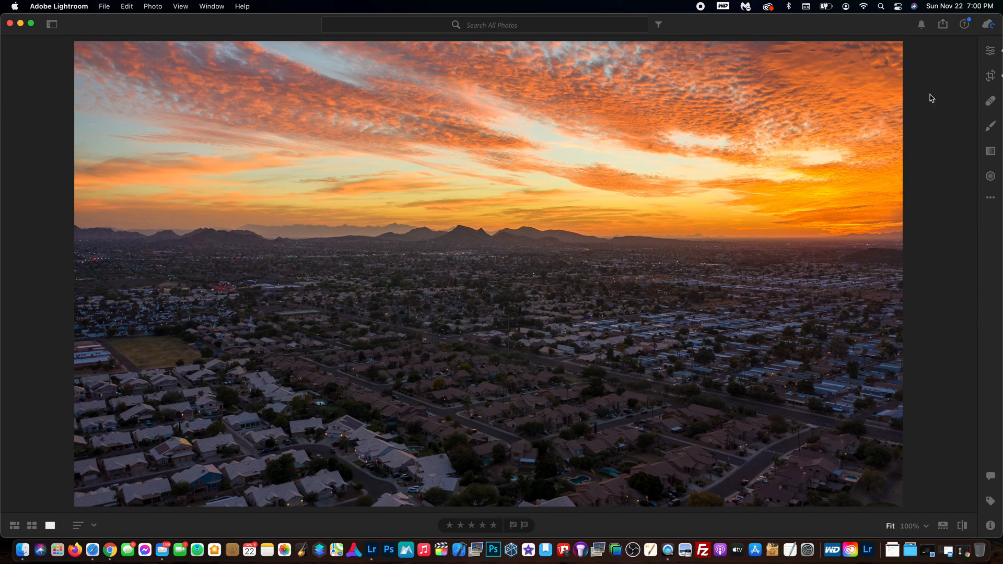
Step: Open the Edit panel to review the HDR photo's auto Light and Color values
{"action": "left_click", "coordinate": [990, 51]}
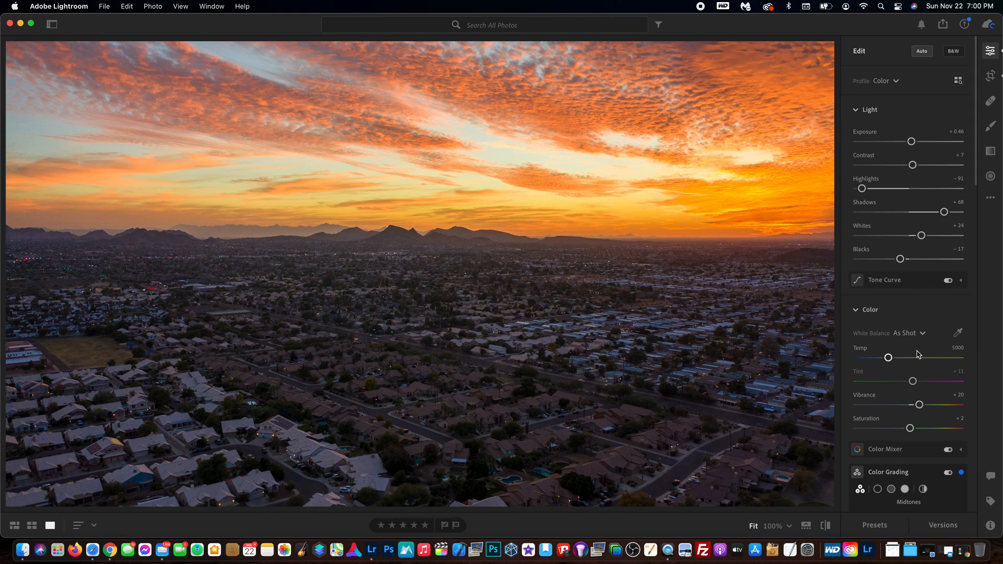
{"action": "mouse_move", "coordinate": [915, 407]}
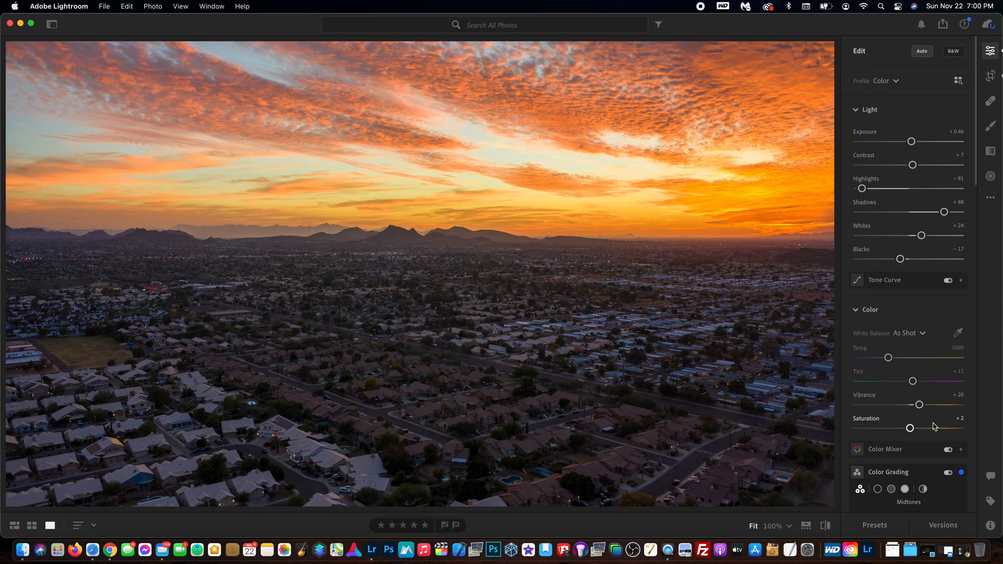
{"action": "mouse_move", "coordinate": [935, 427]}
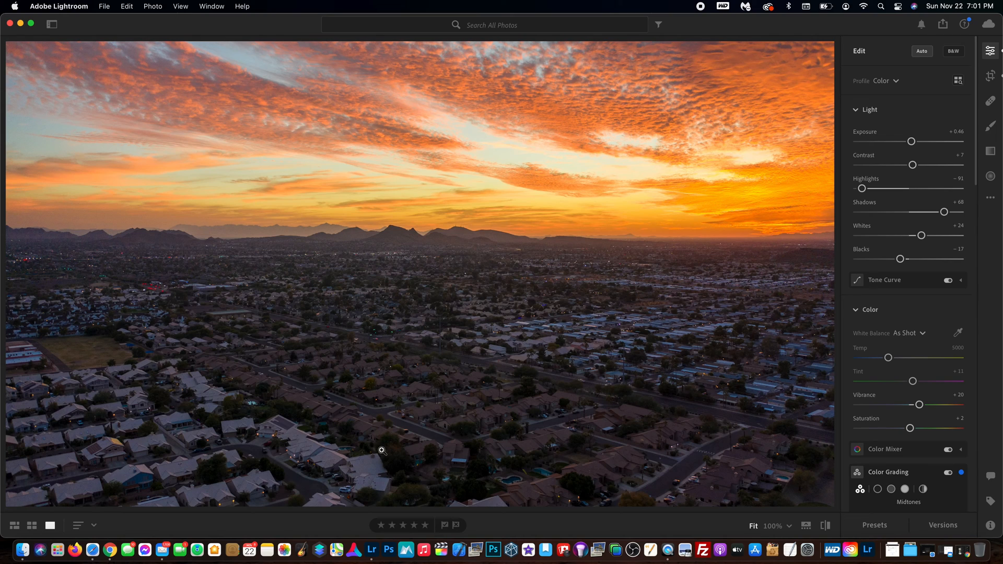
{"action": "mouse_move", "coordinate": [368, 541]}
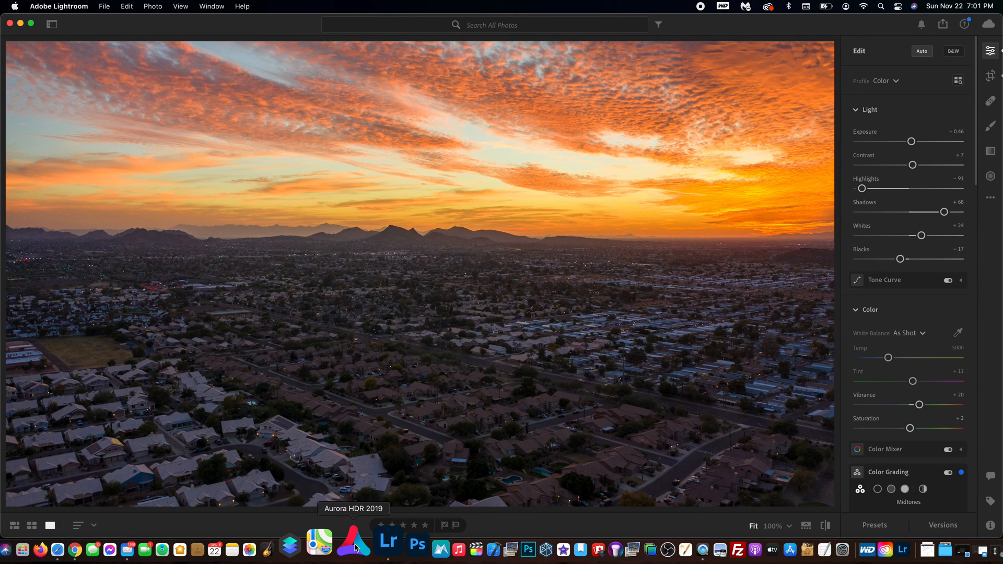
Step: Open About This Mac from the Apple menu to view Big Sur 11.0.1 and hardware specs
{"action": "left_click", "coordinate": [9, 6]}
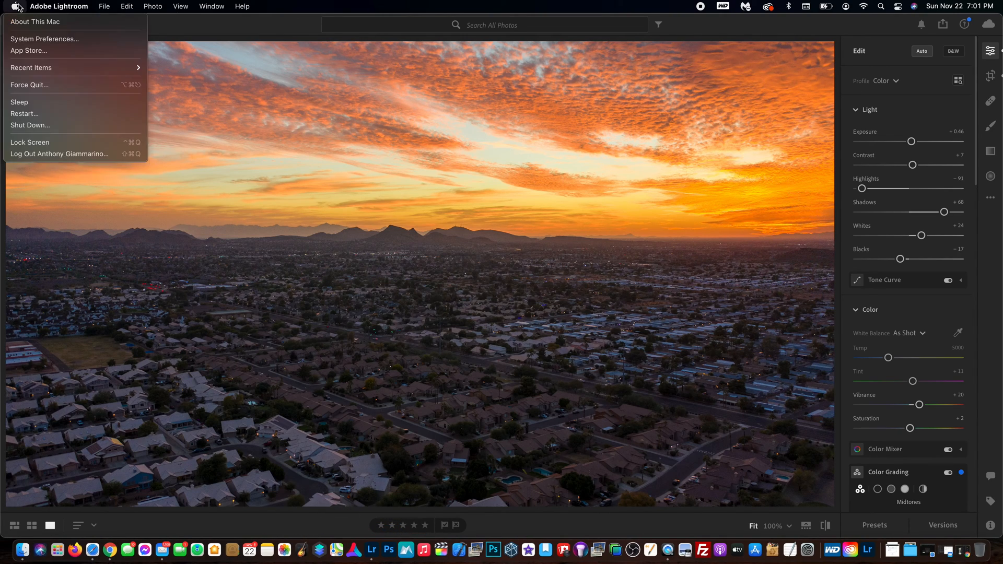
{"action": "mouse_move", "coordinate": [35, 22]}
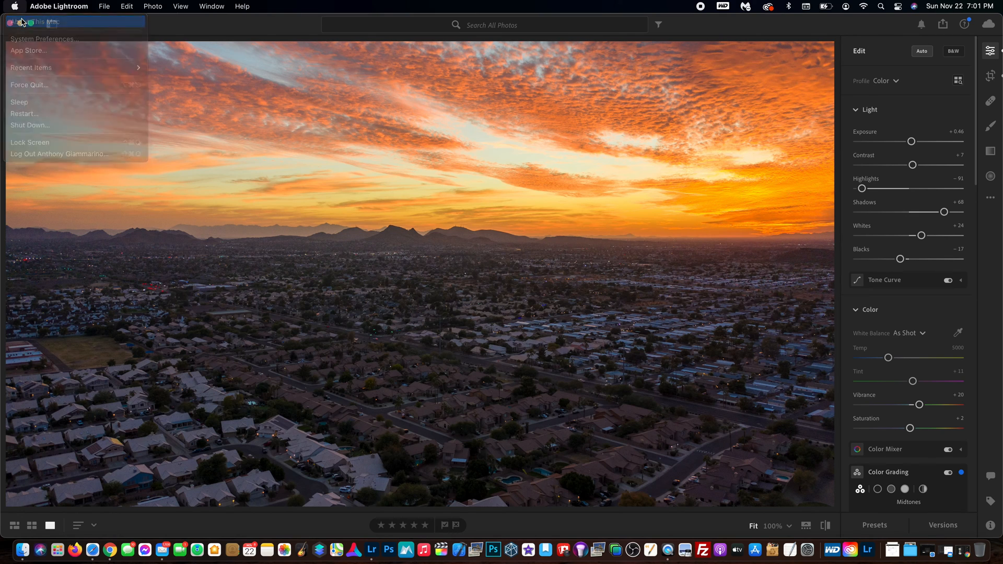
{"action": "left_click", "coordinate": [45, 22]}
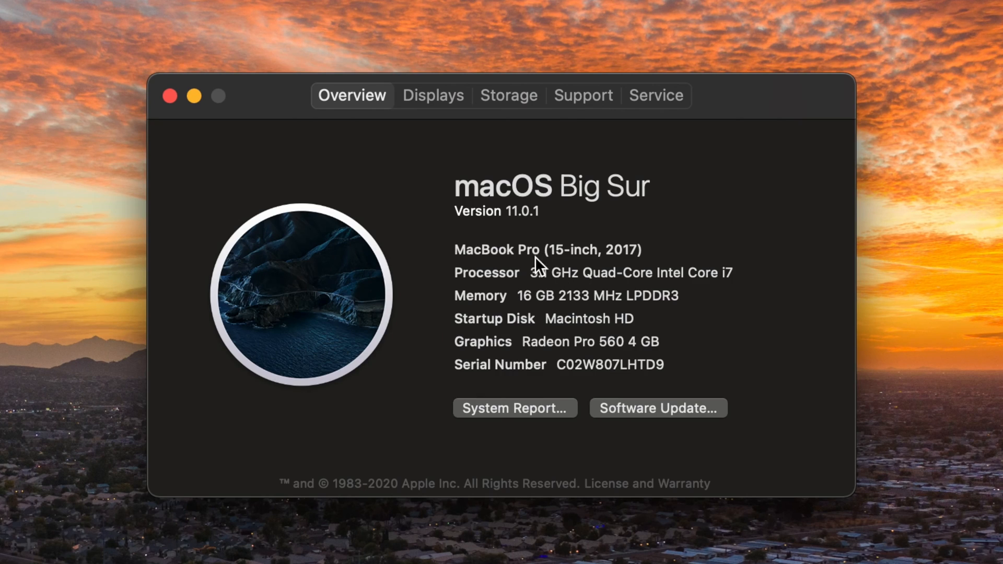